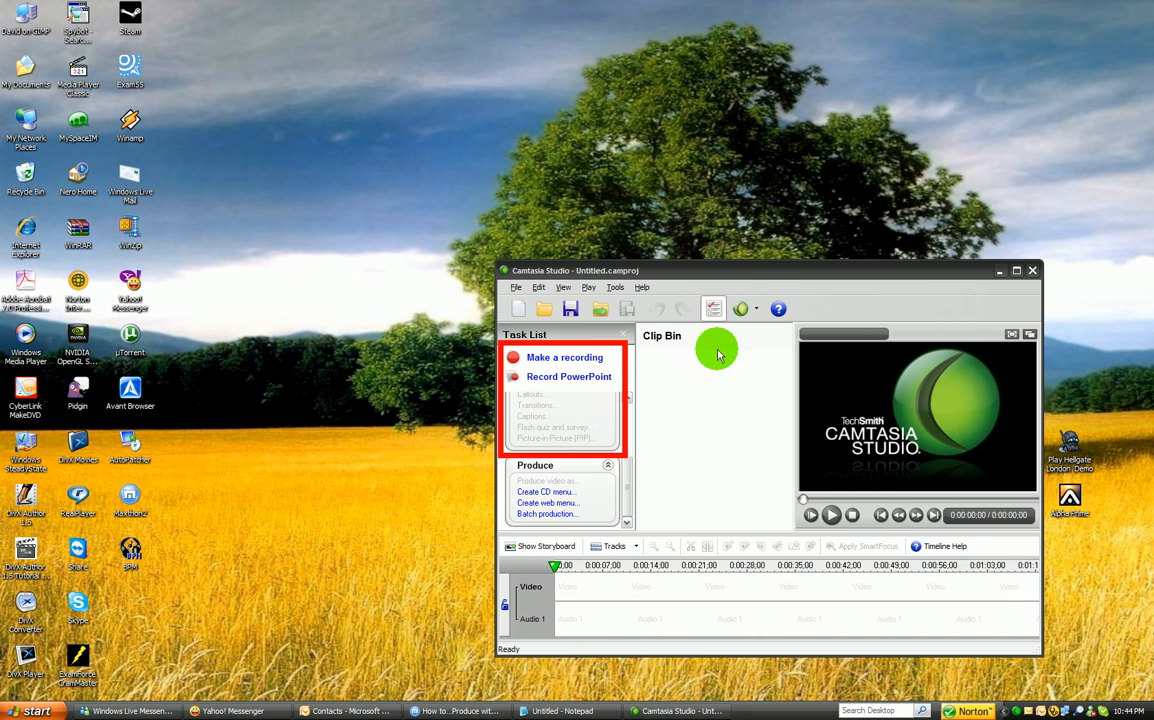
Launch DVD Compiler from the Disc Burner launcher to reach the Title Menu editor.
left_click(999, 270)
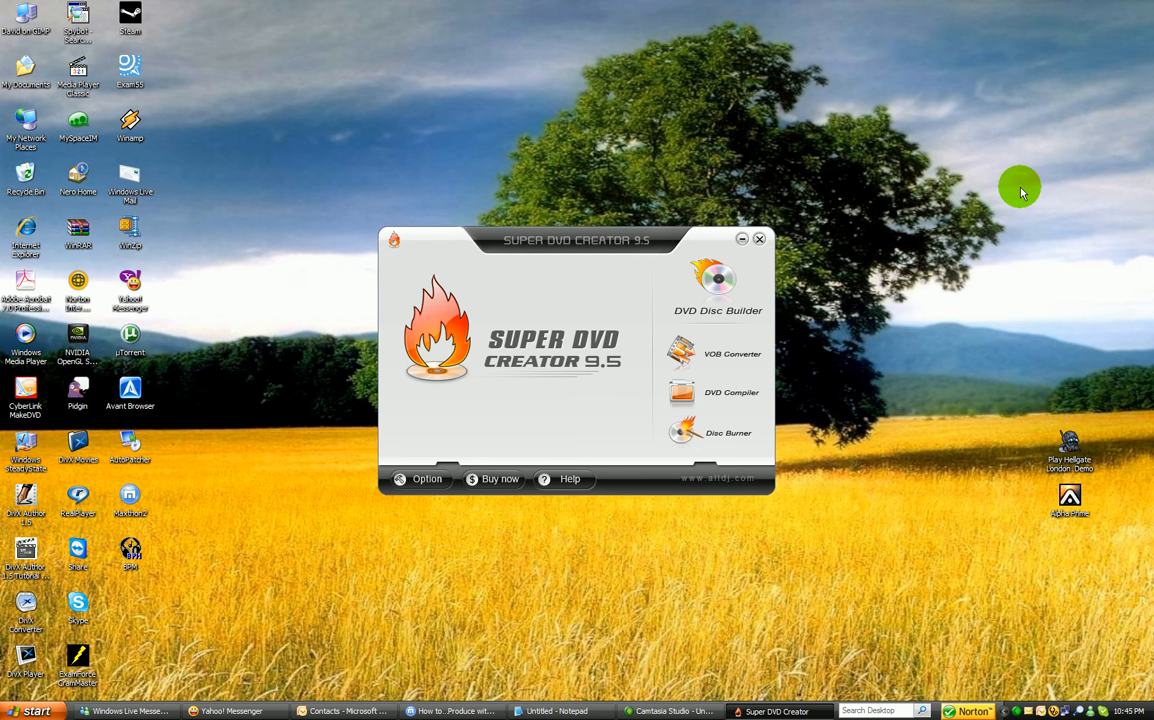
mouse_move(738, 455)
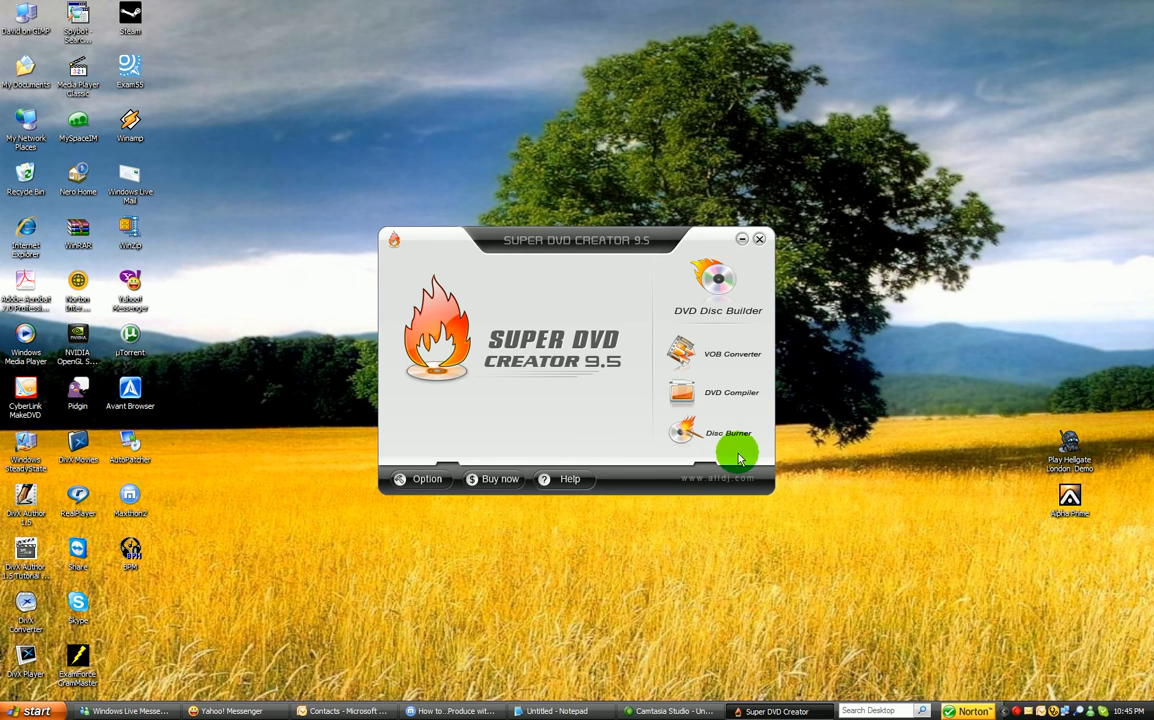
mouse_move(725, 432)
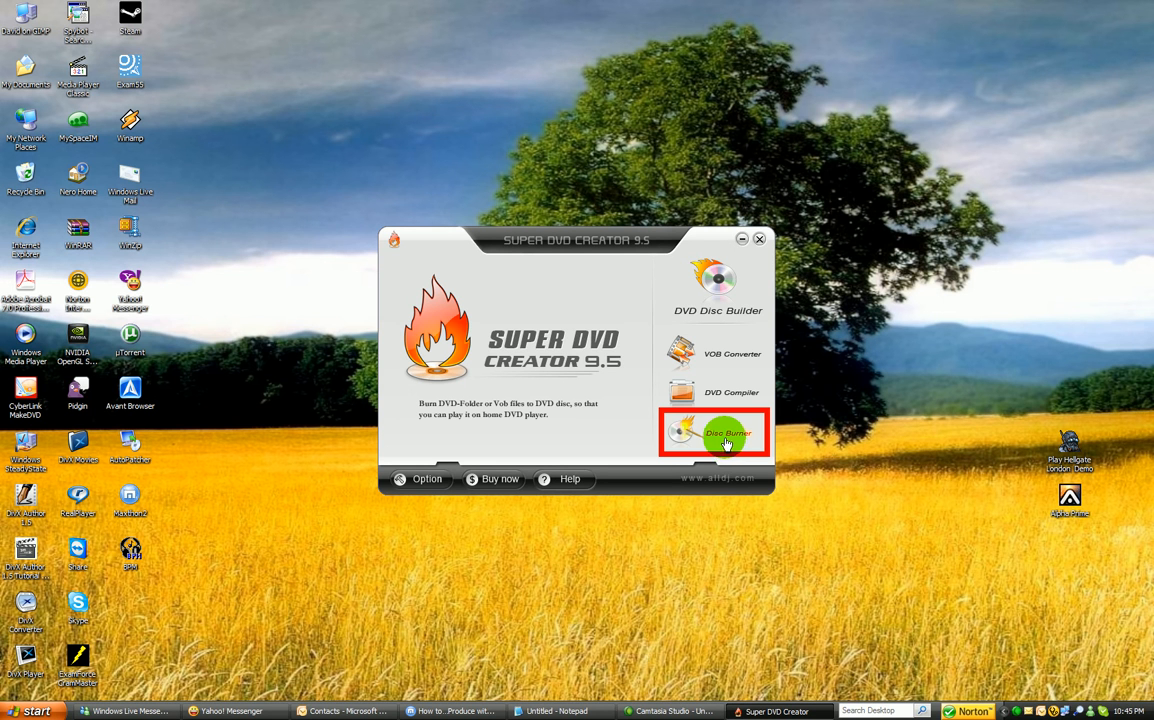
left_click(713, 432)
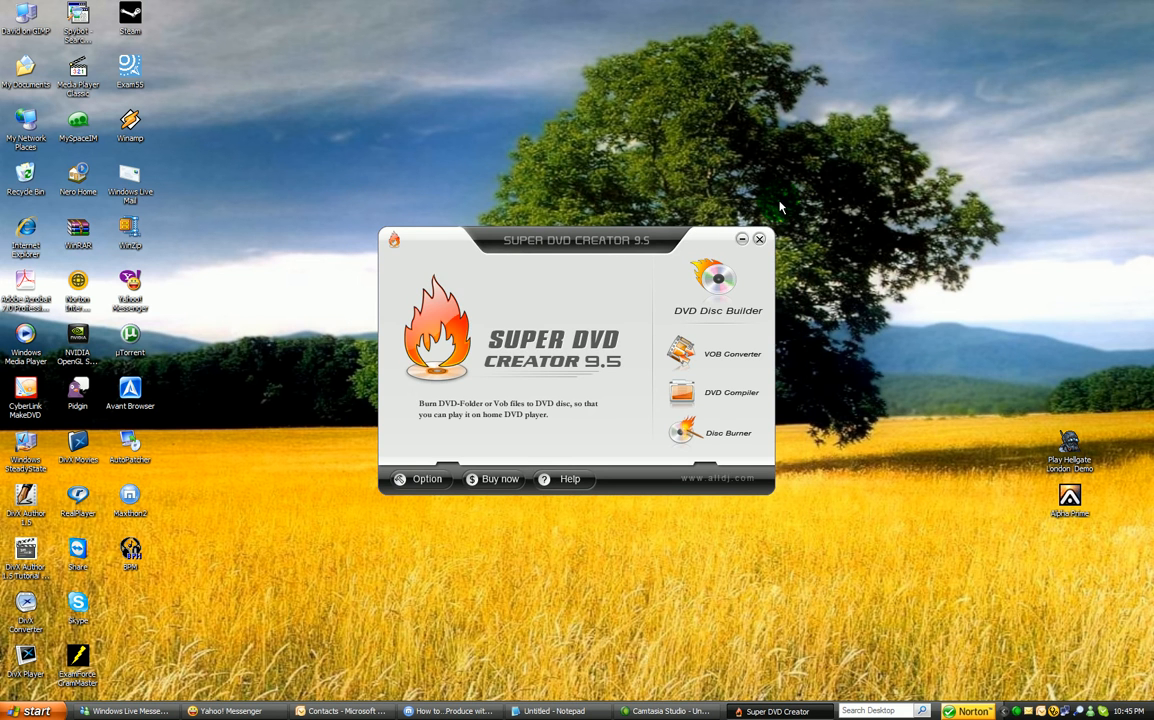
left_click(731, 392)
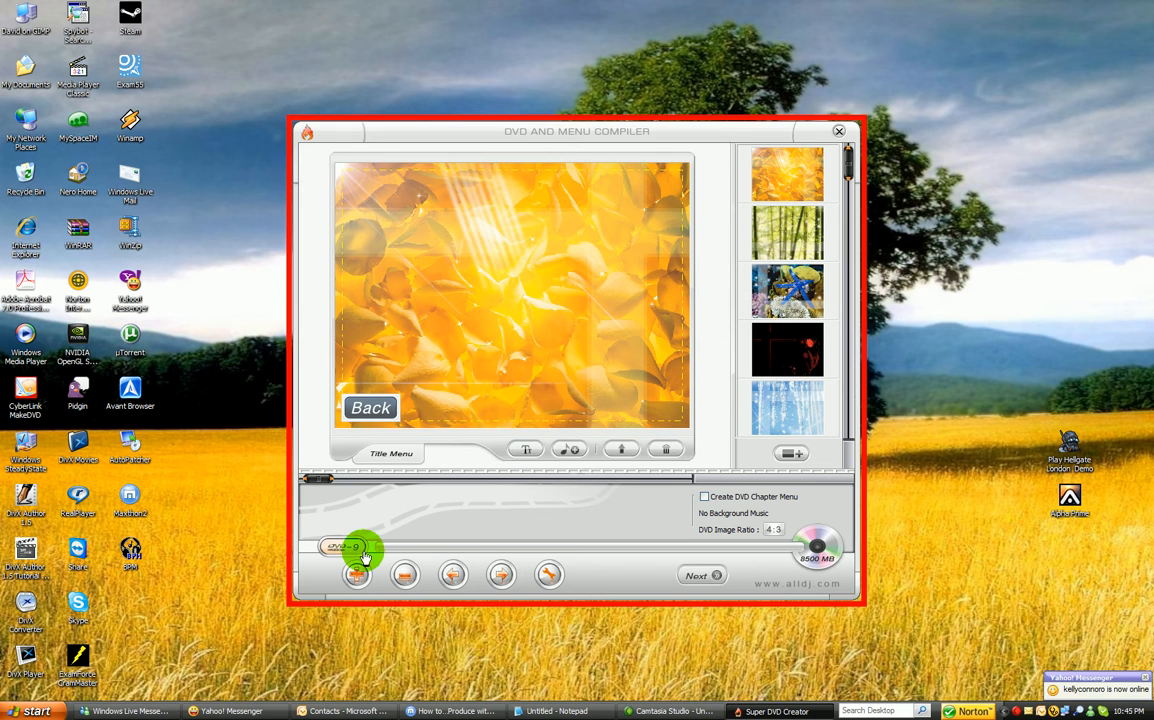
Browse My Documents > Downloads > Next.WS.2007.XviD.HHI, check file types, and reach Setup Source Clips.
left_click(356, 574)
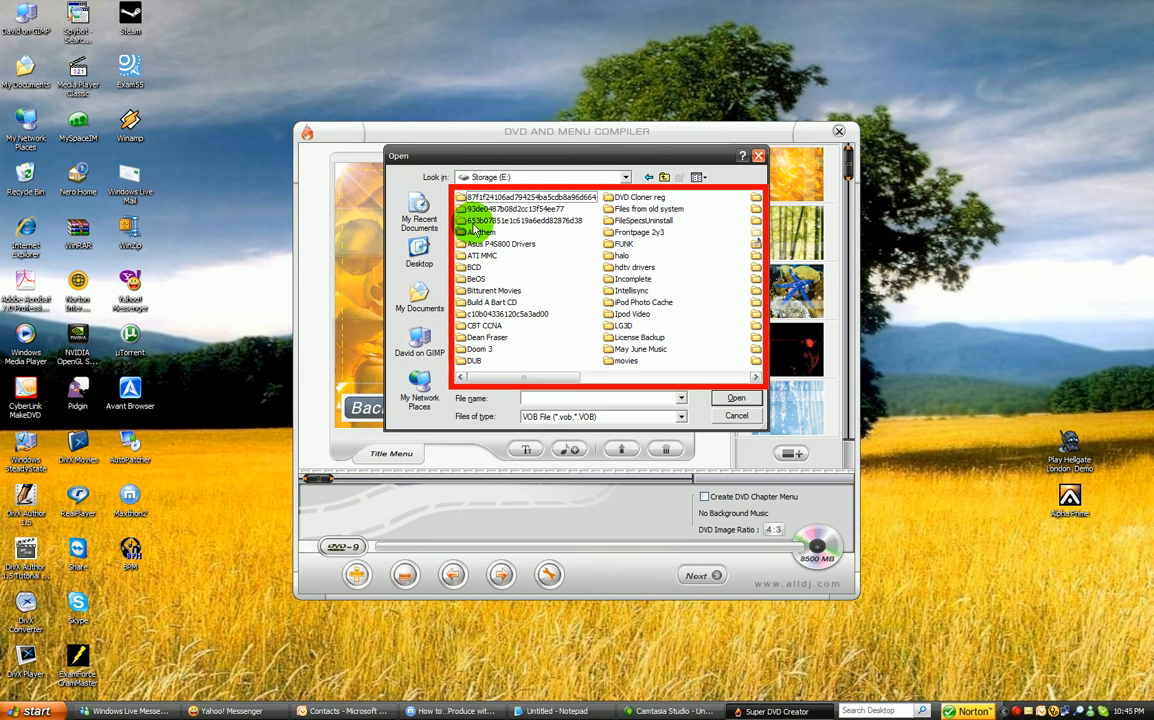
left_click(419, 297)
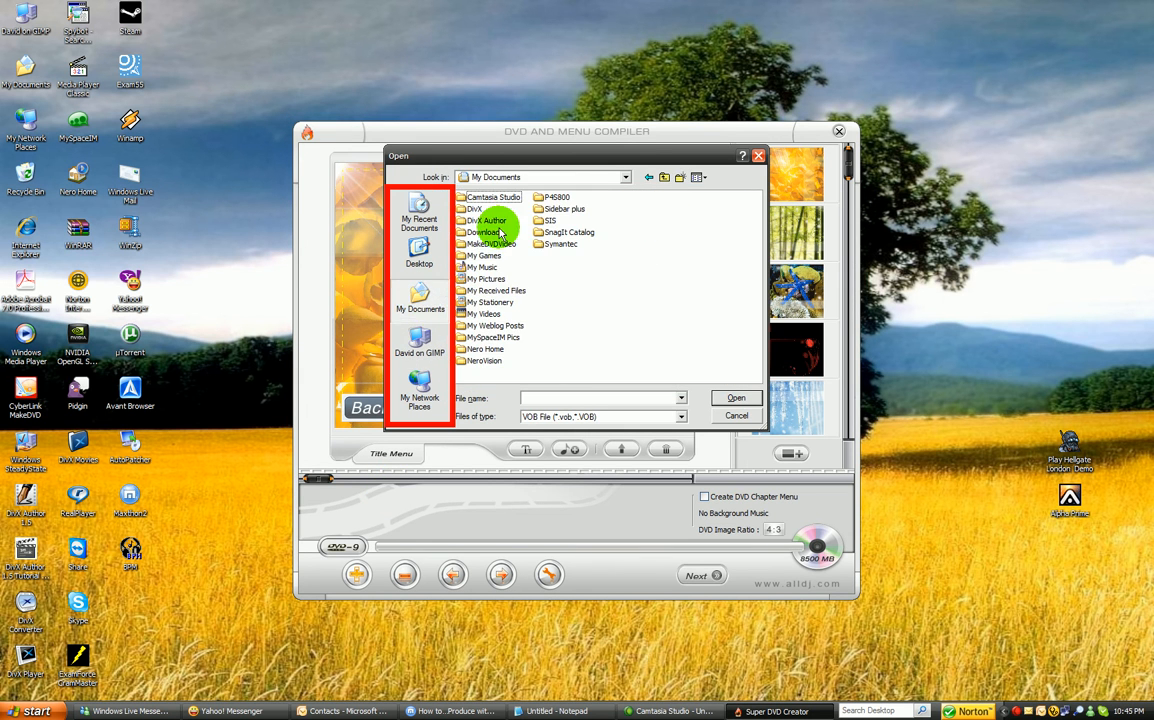
double_click(484, 231)
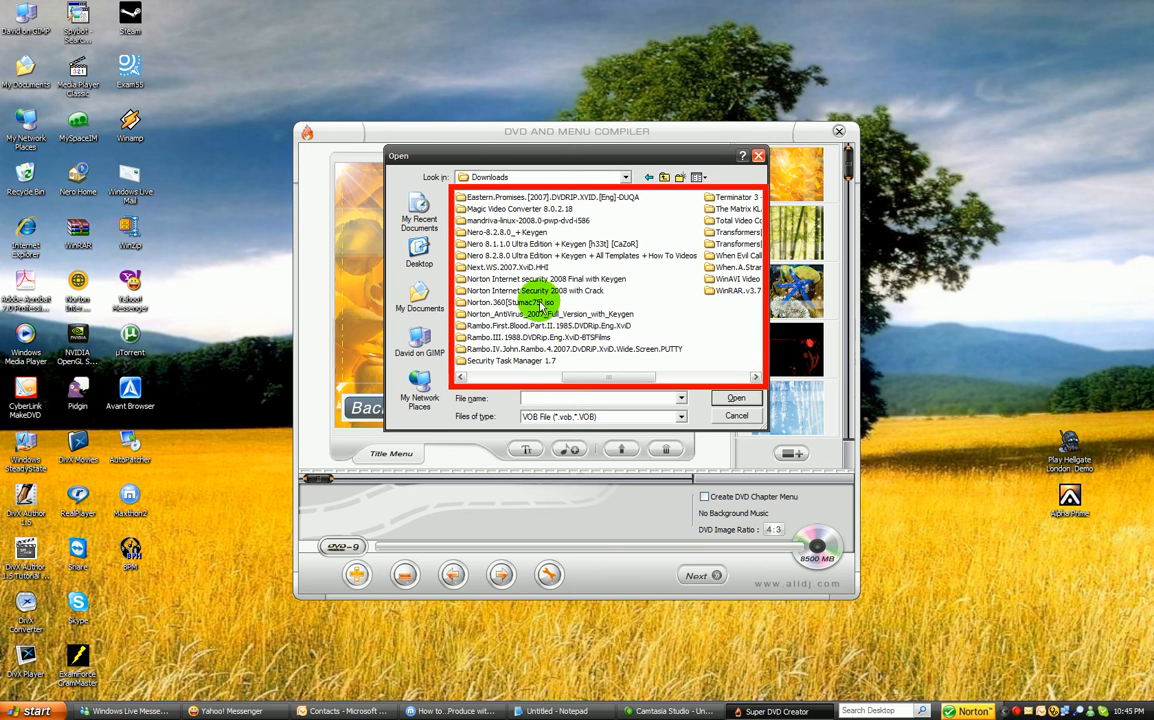
double_click(511, 267)
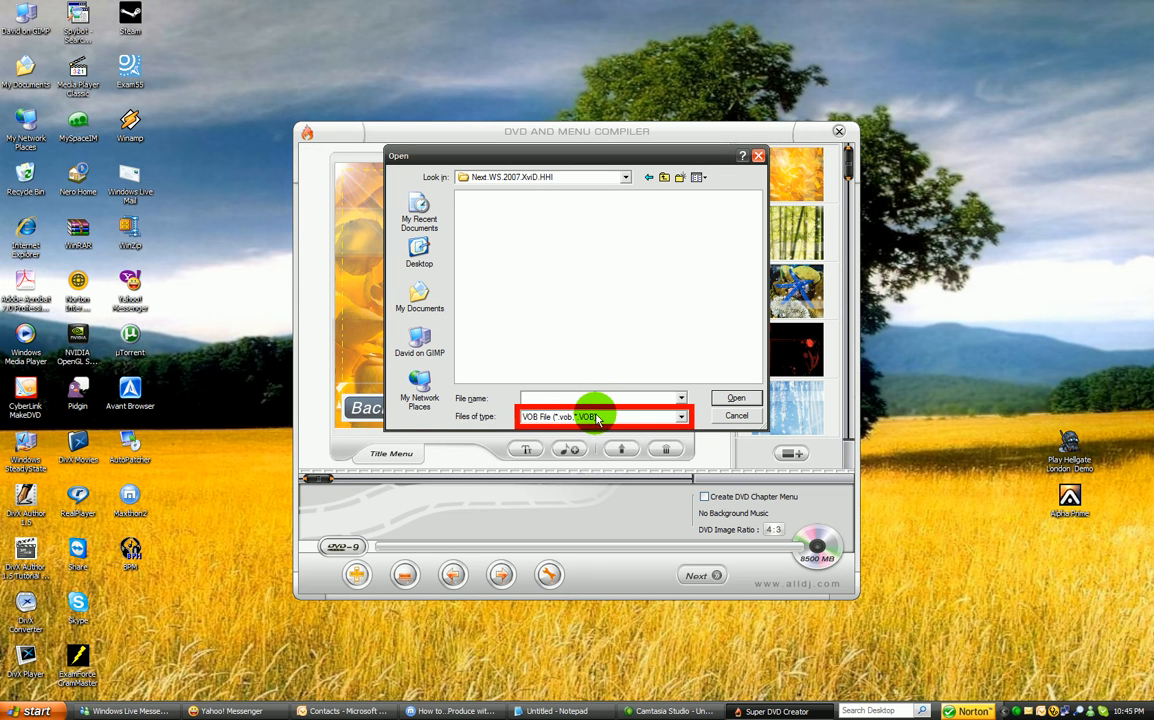
left_click(736, 415)
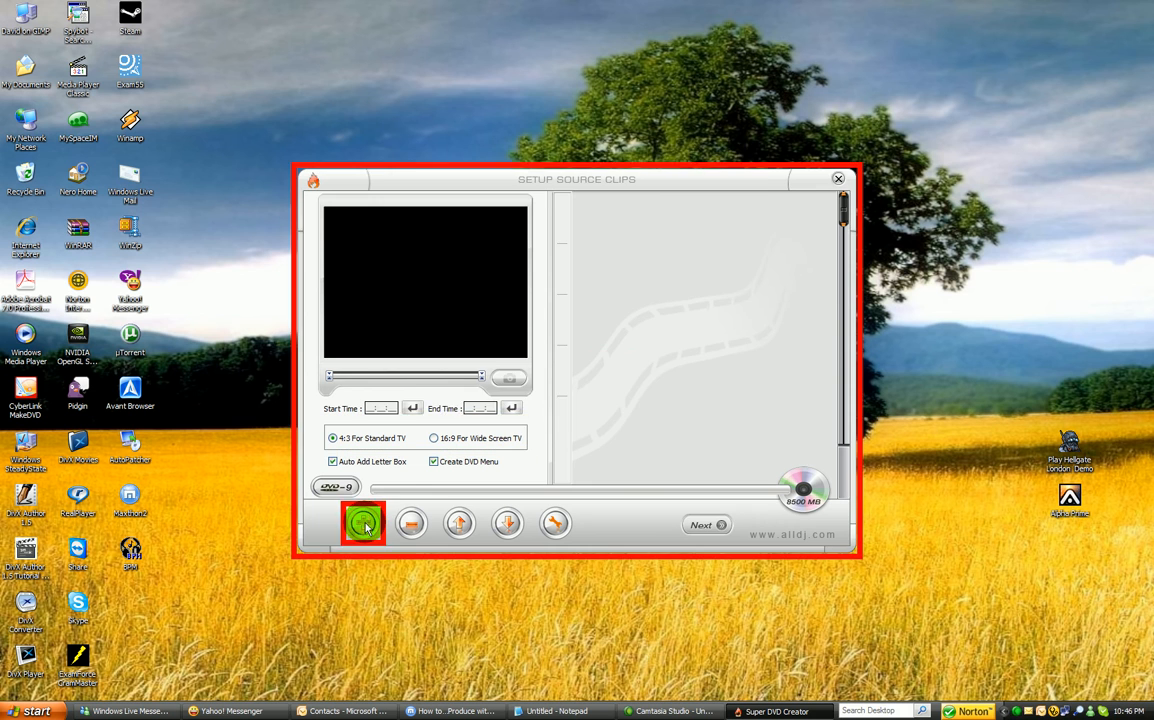
Add a movie clip from the Downloads movie folder to Setup Source Clips.
left_click(362, 523)
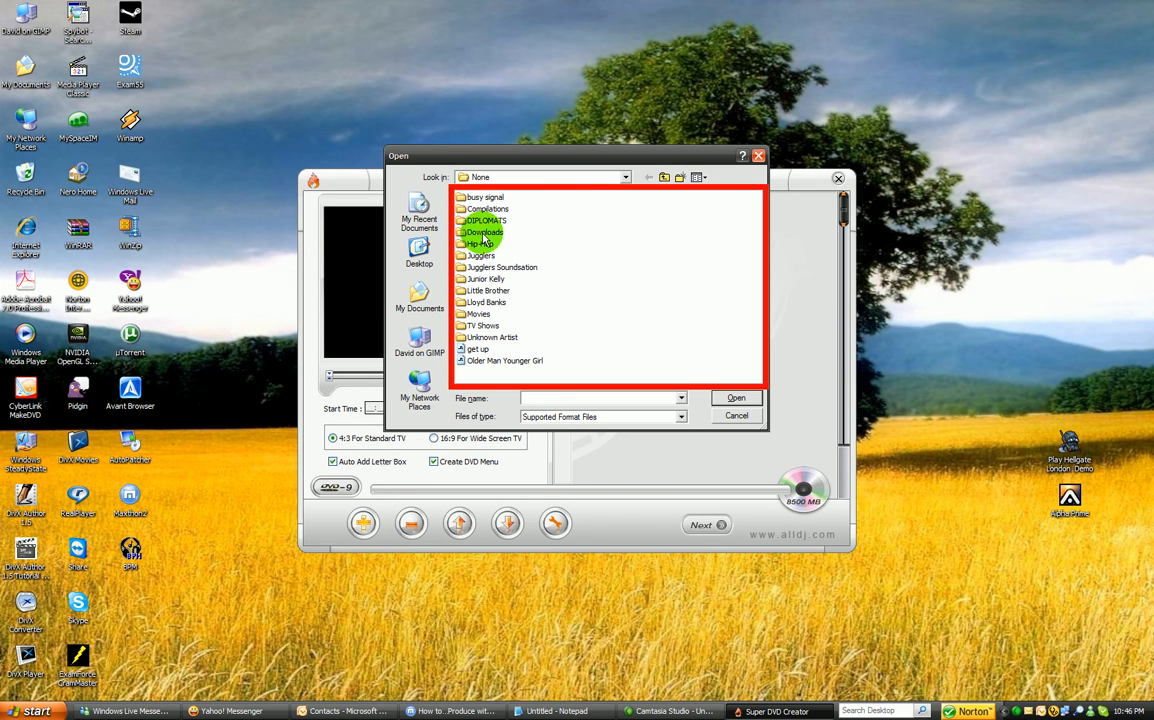
double_click(483, 232)
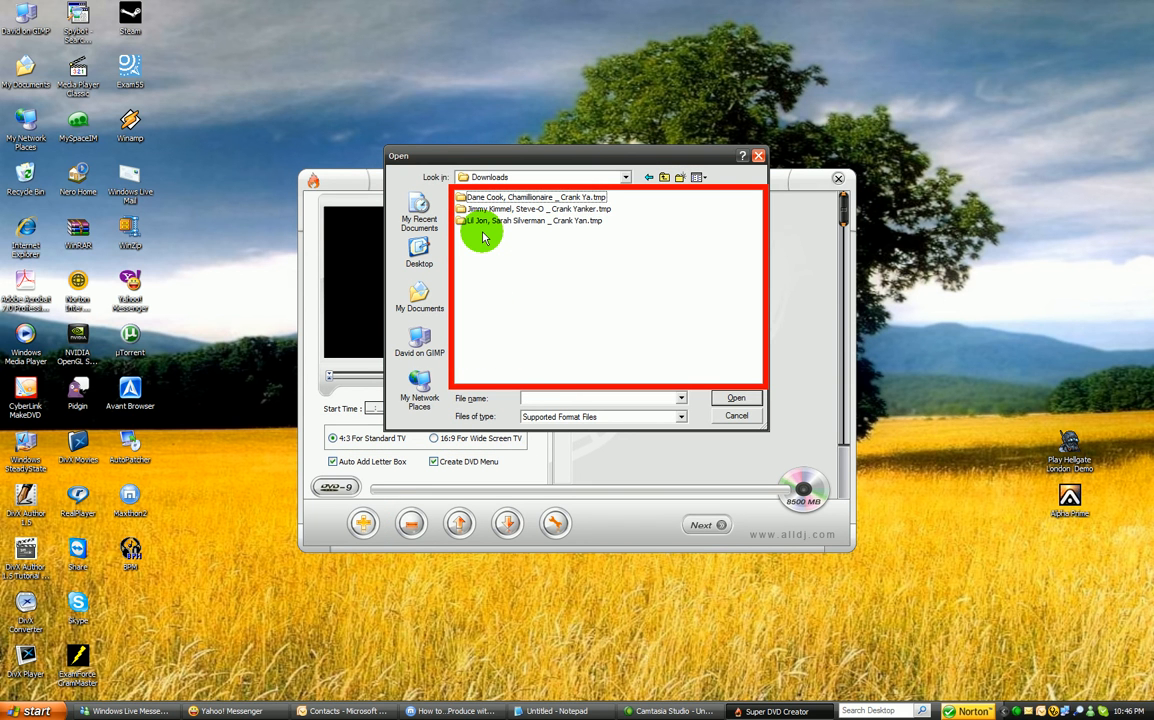
left_click(419, 300)
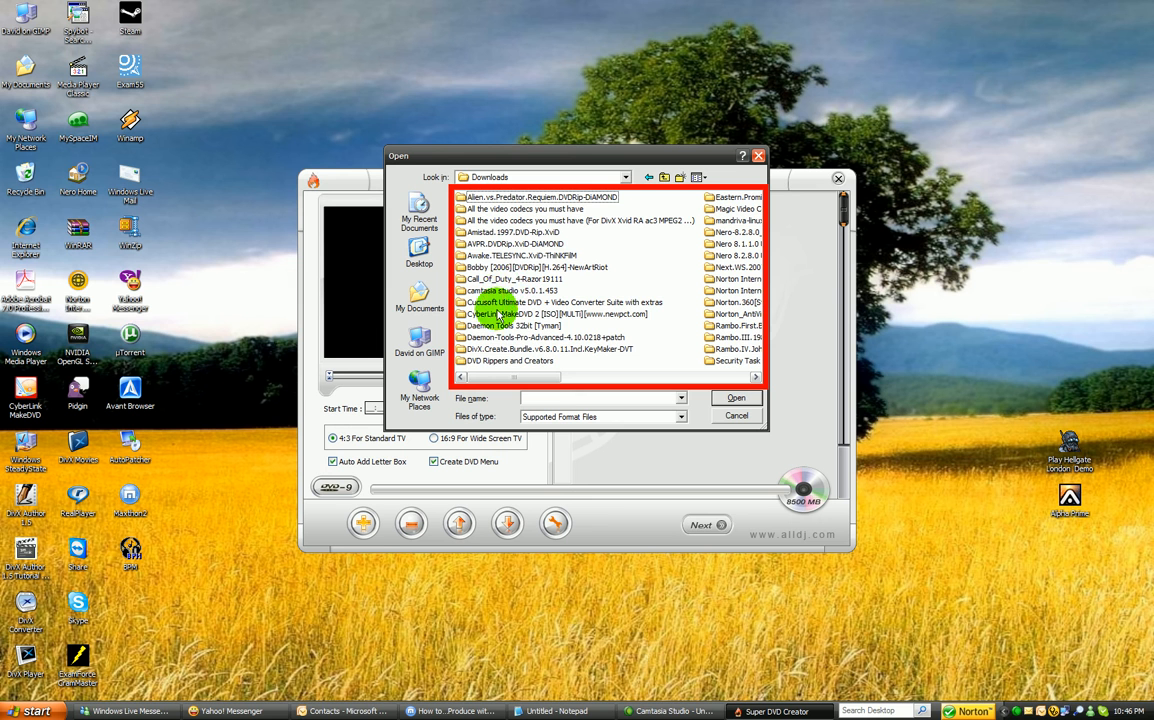
double_click(521, 255)
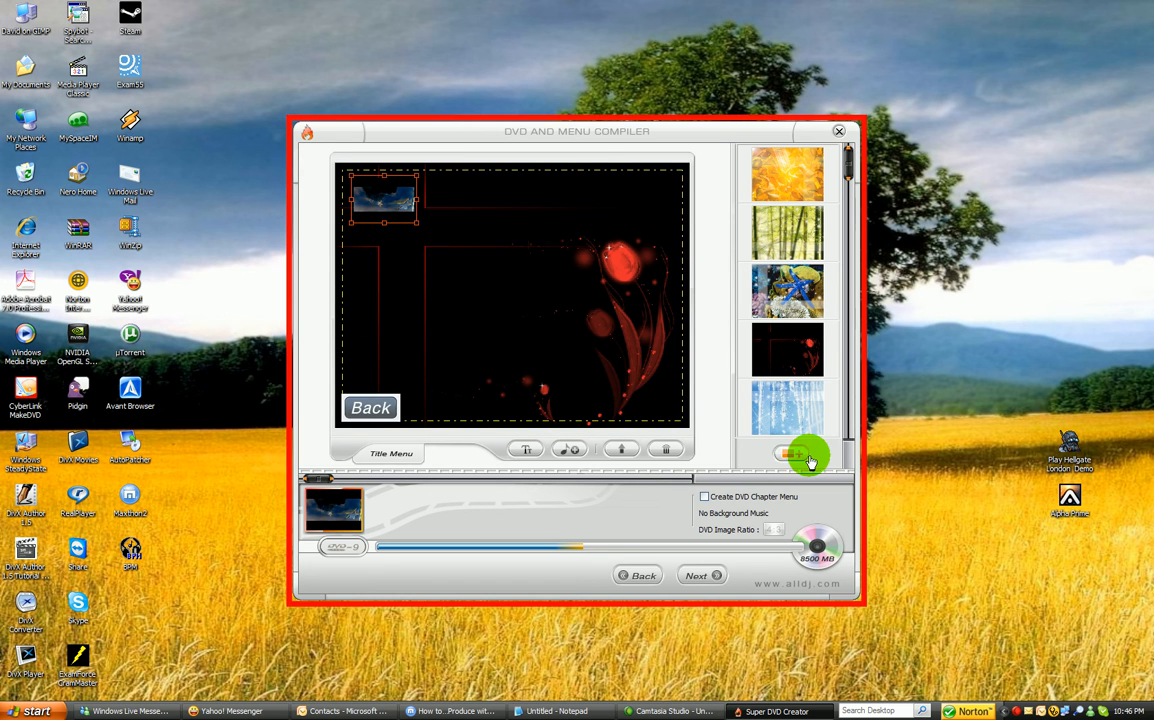
Set a night-time bench photo from My Documents as background, then move and widen the clip thumbnail.
left_click(790, 455)
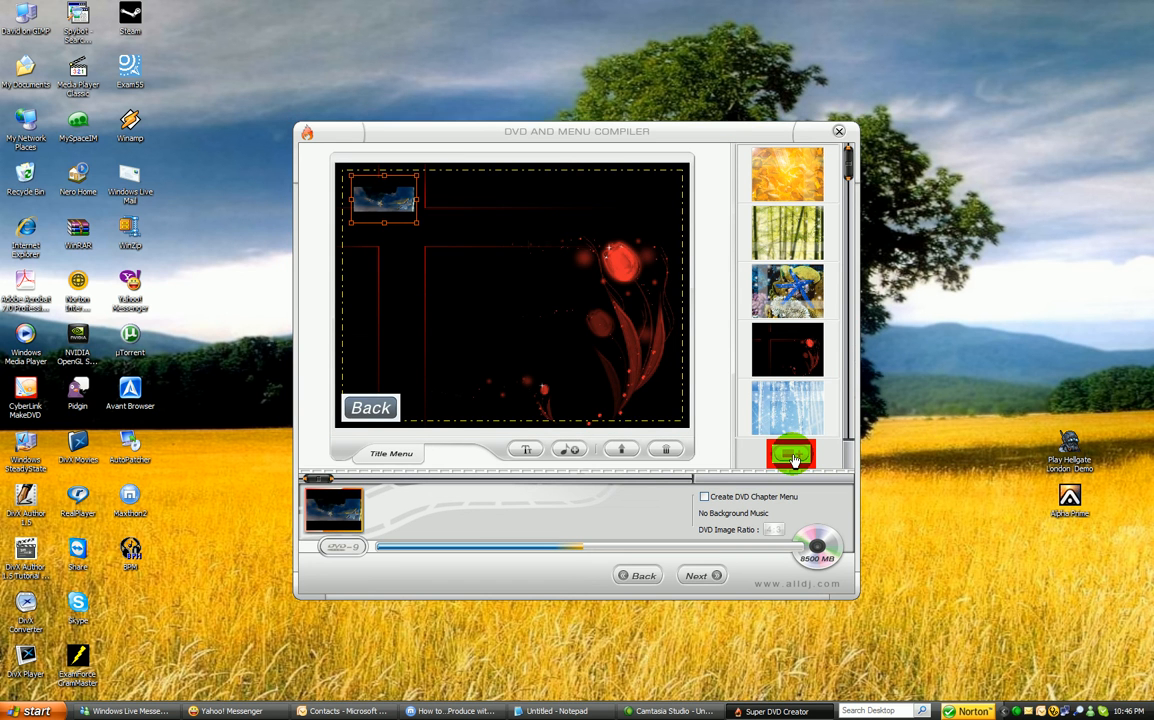
left_click(791, 455)
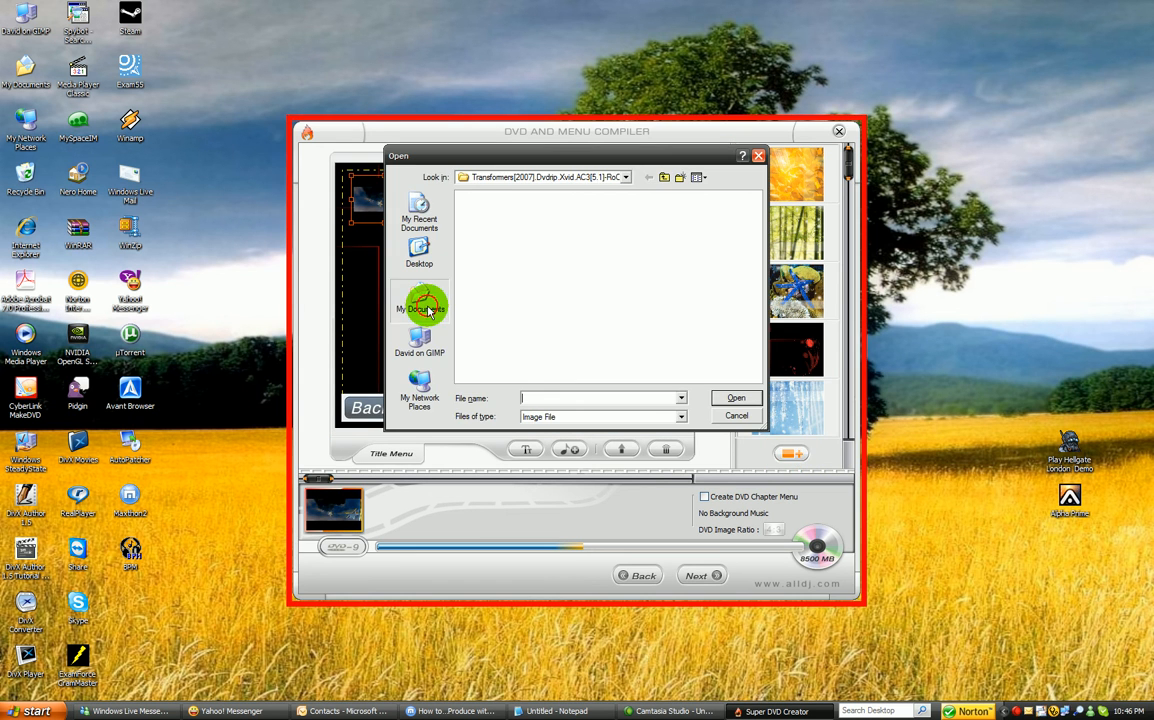
left_click(419, 300)
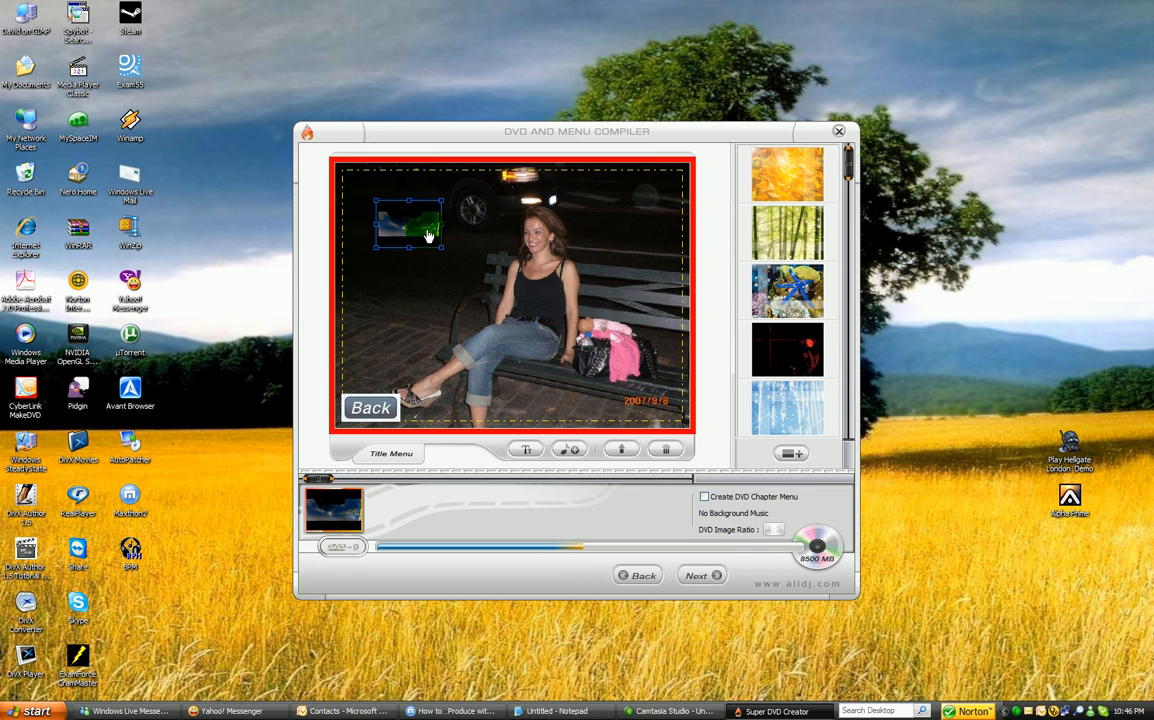
left_click_drag(440, 230, 478, 221)
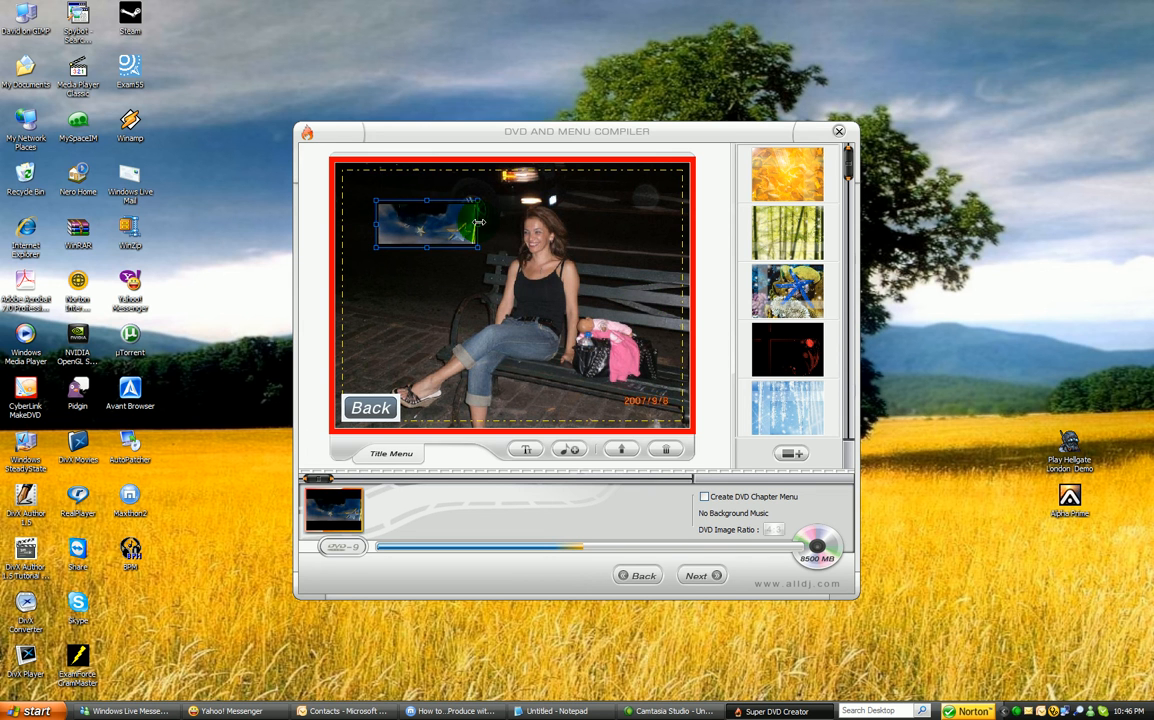
left_click_drag(478, 222, 420, 218)
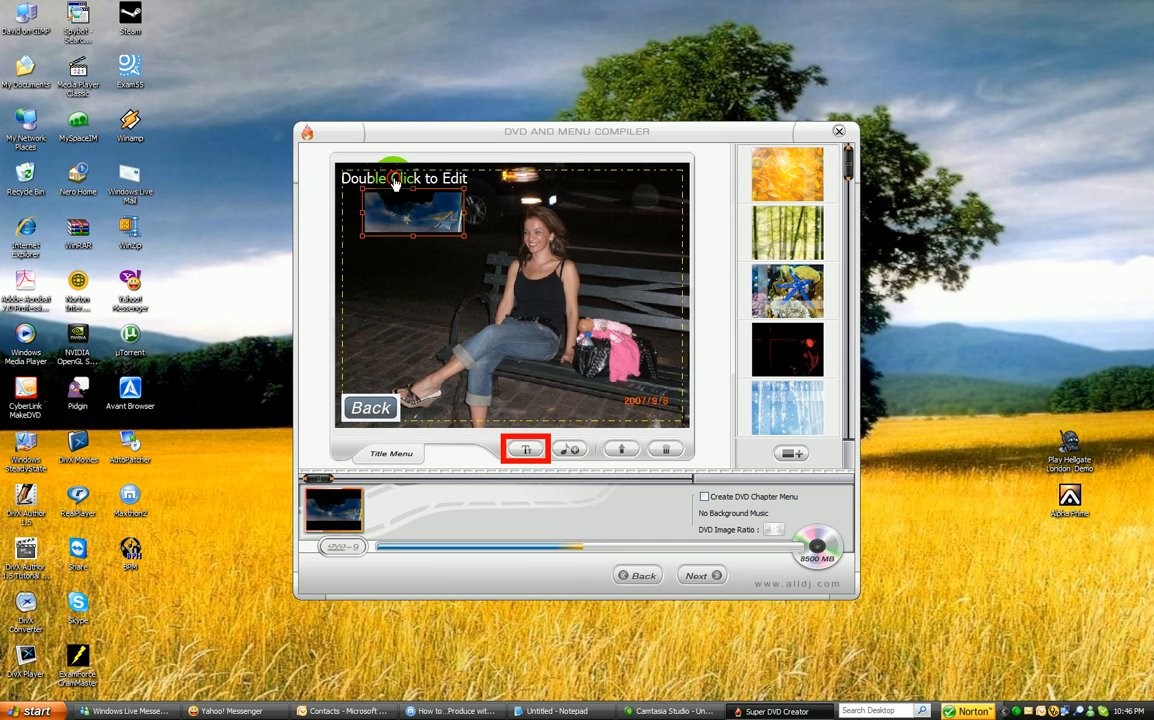
Change the title text to 'Night out in Brooklyn' with dSkyBlue colour and Bold style.
double_click(403, 178)
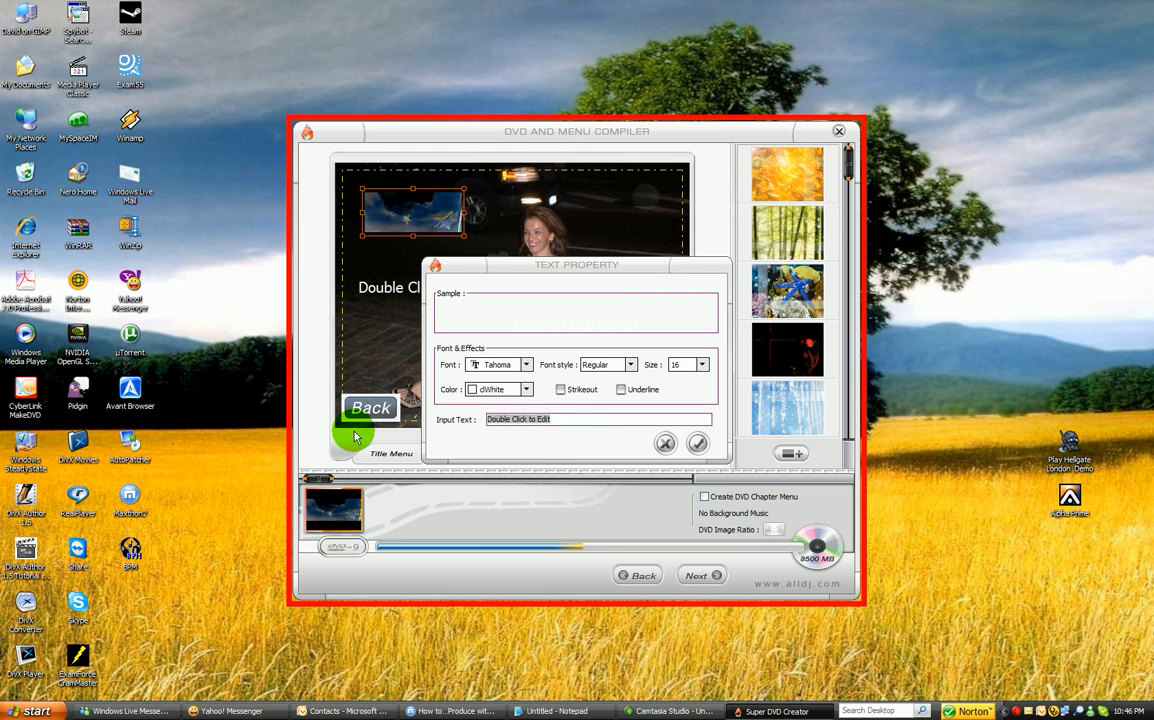
type("Night out in Brooklyn")
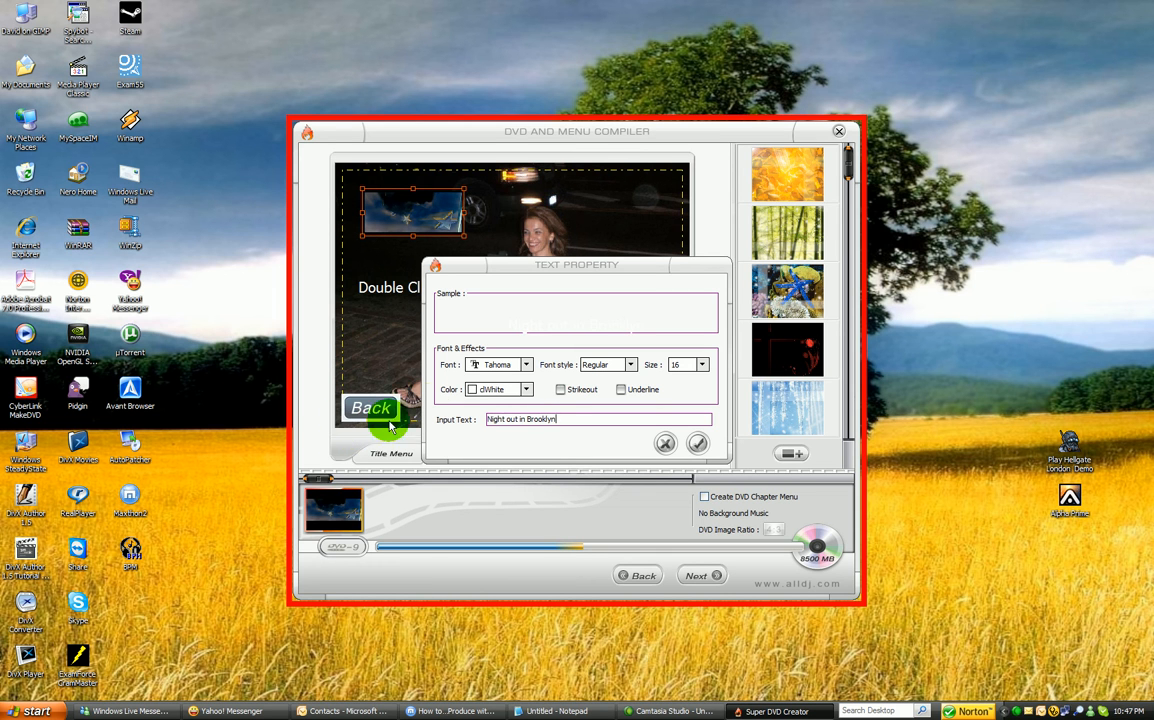
left_click(526, 389)
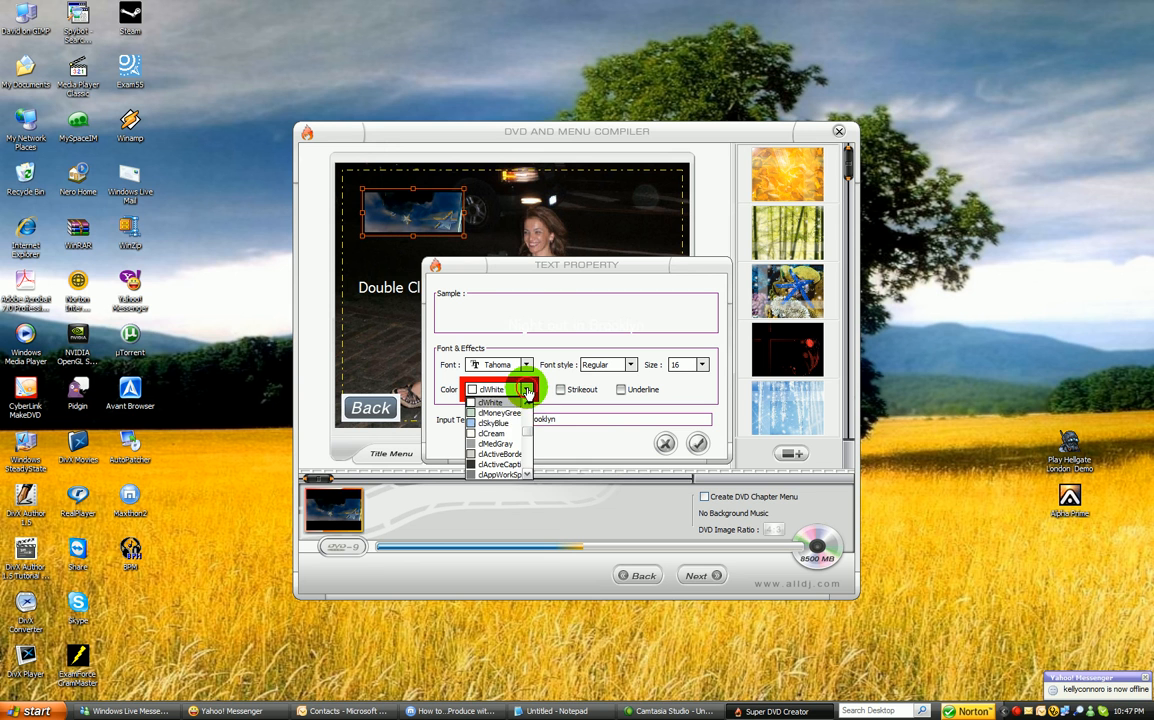
left_click(493, 389)
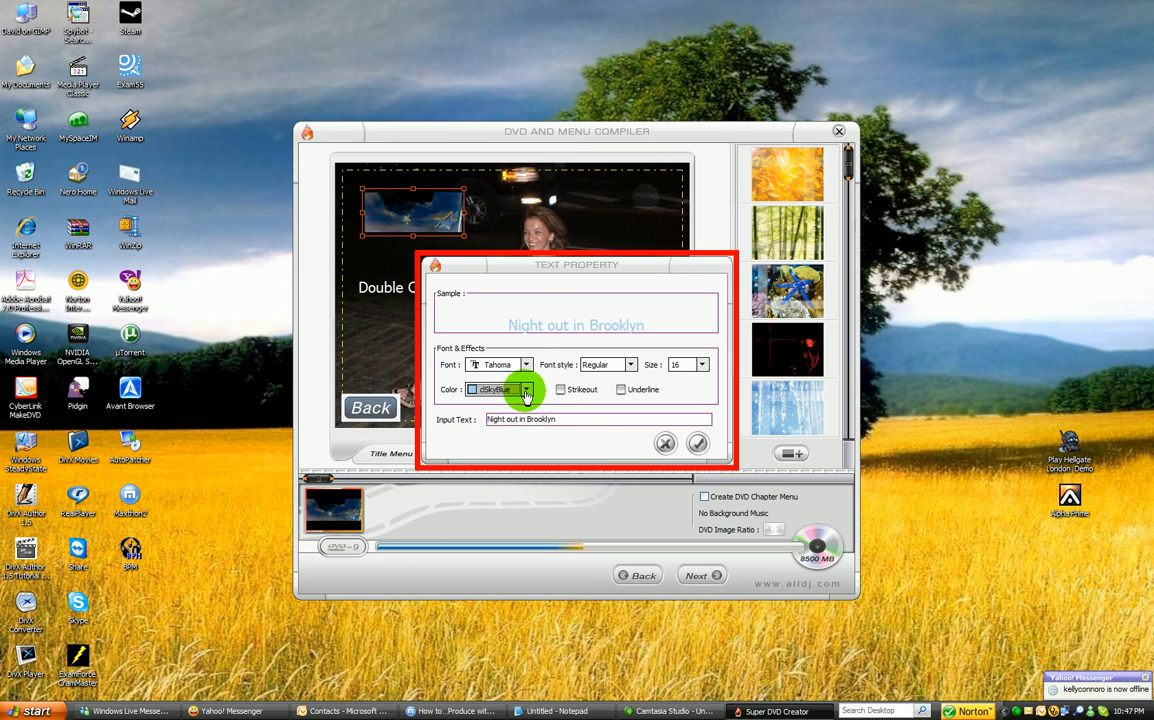
left_click(630, 364)
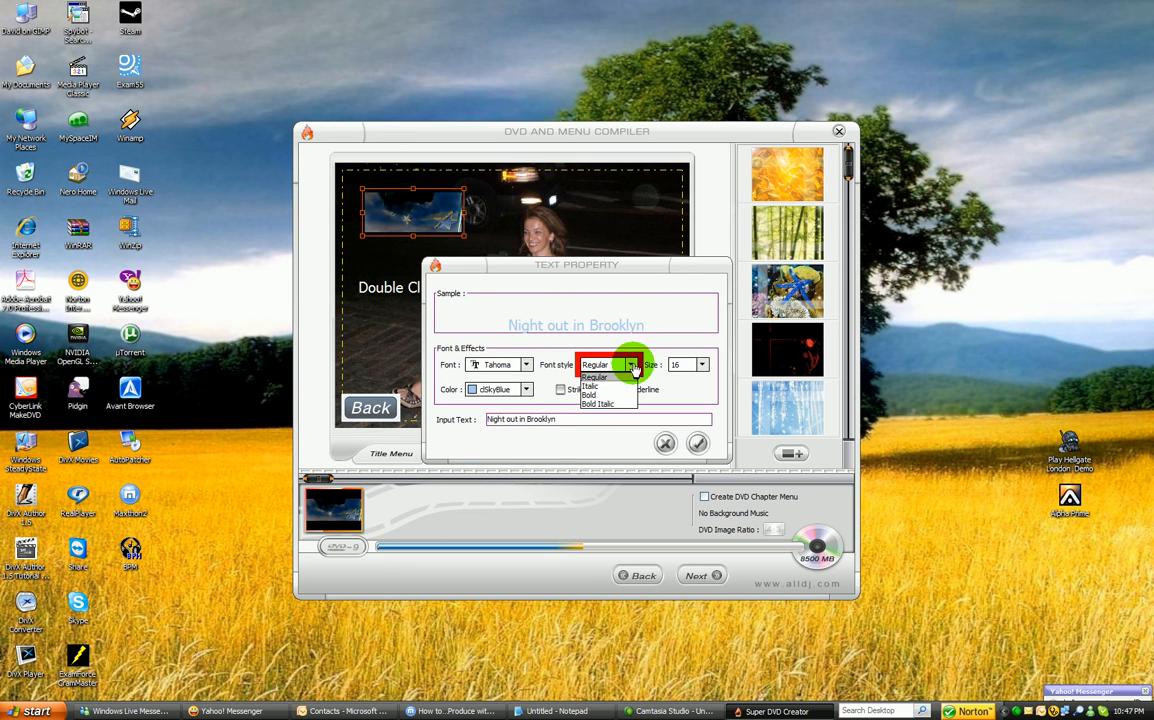
left_click(589, 394)
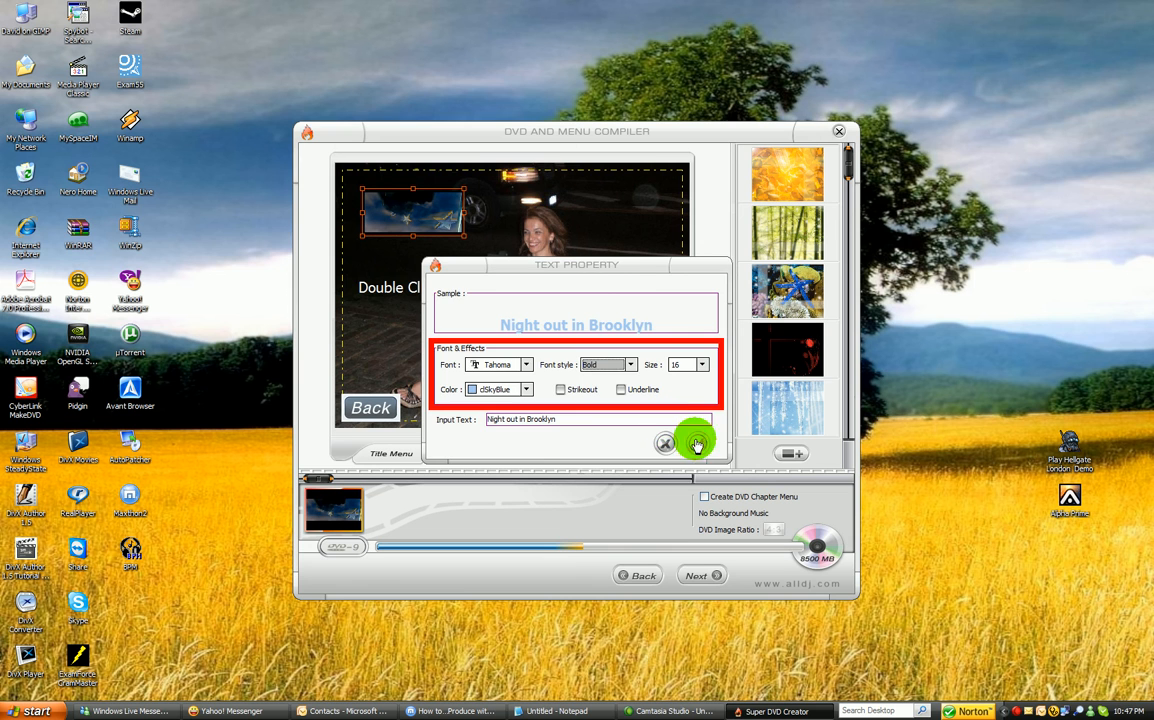
left_click(697, 443)
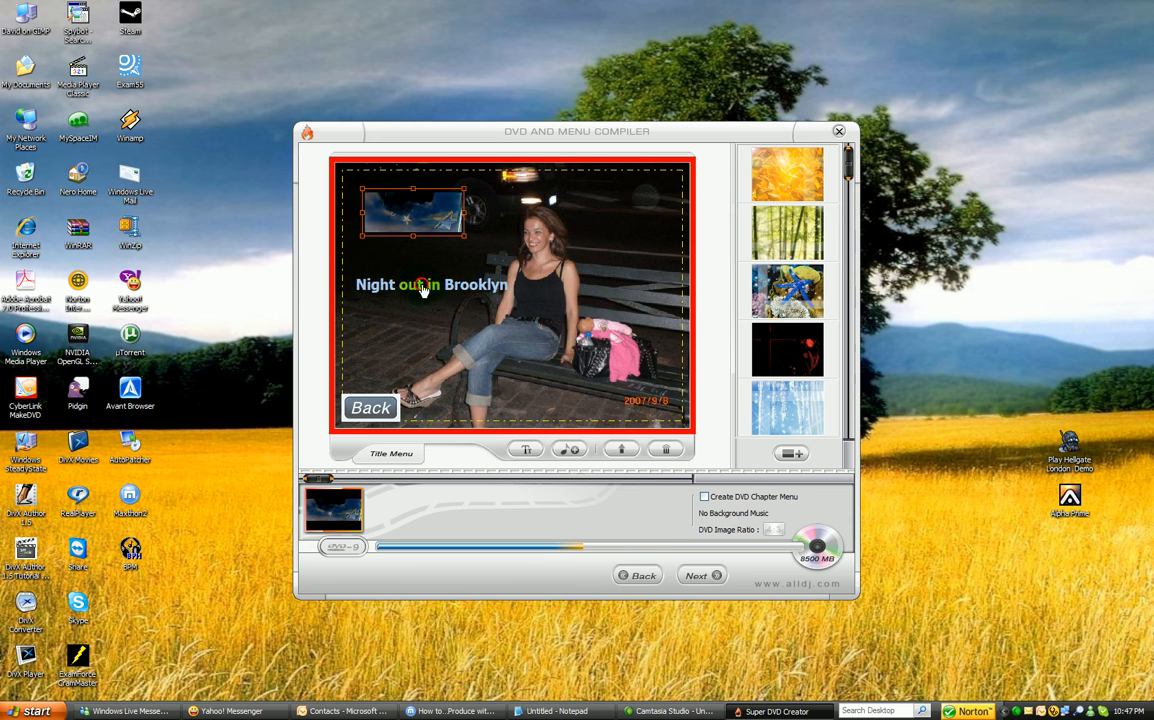
Drag the title to the photo's bottom centre and continue to DVD Builder.
left_click_drag(428, 284, 513, 360)
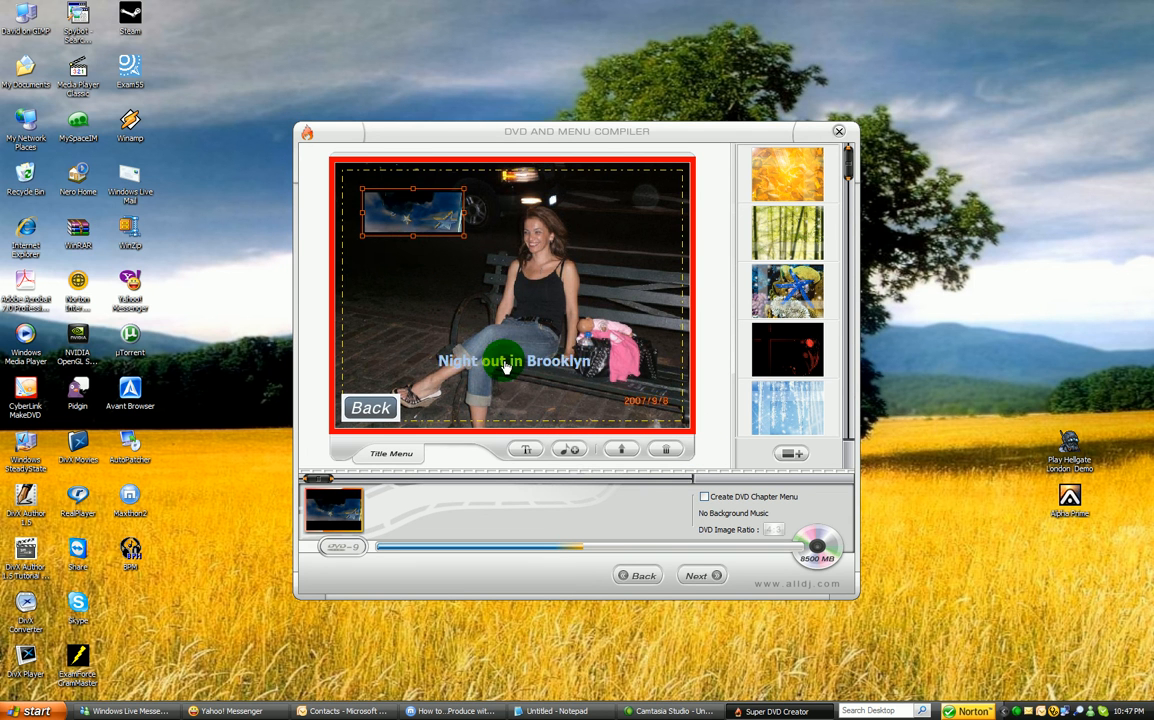
left_click_drag(513, 361, 530, 387)
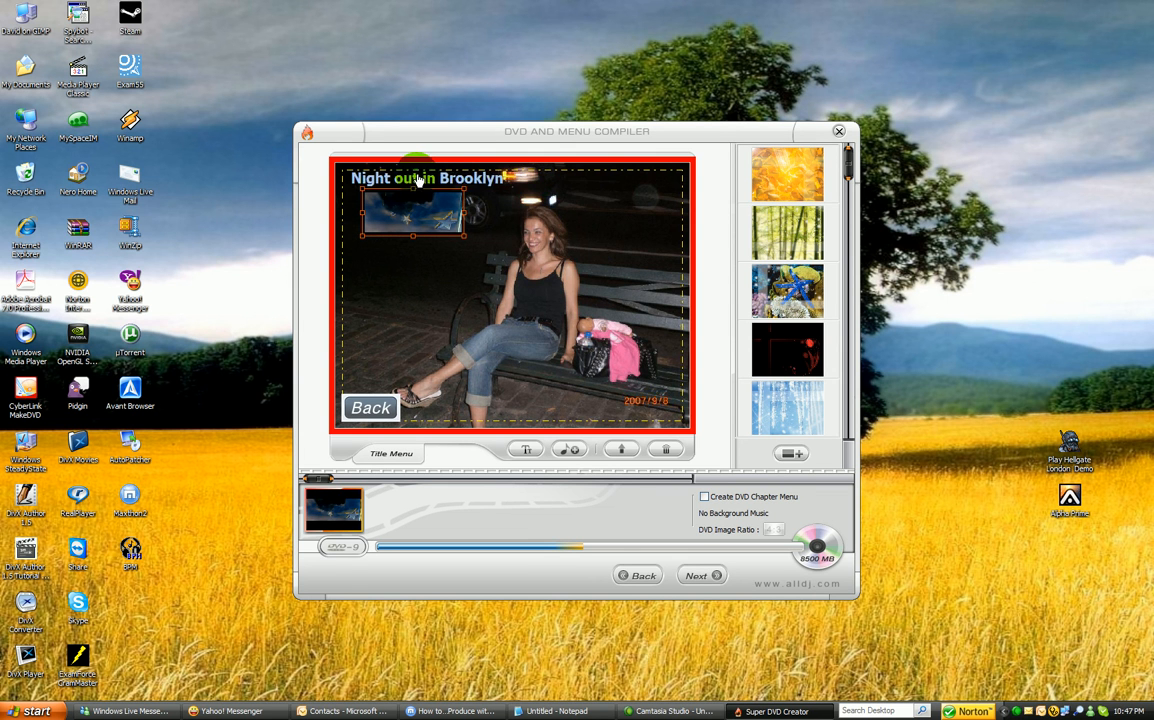
left_click_drag(427, 177, 527, 411)
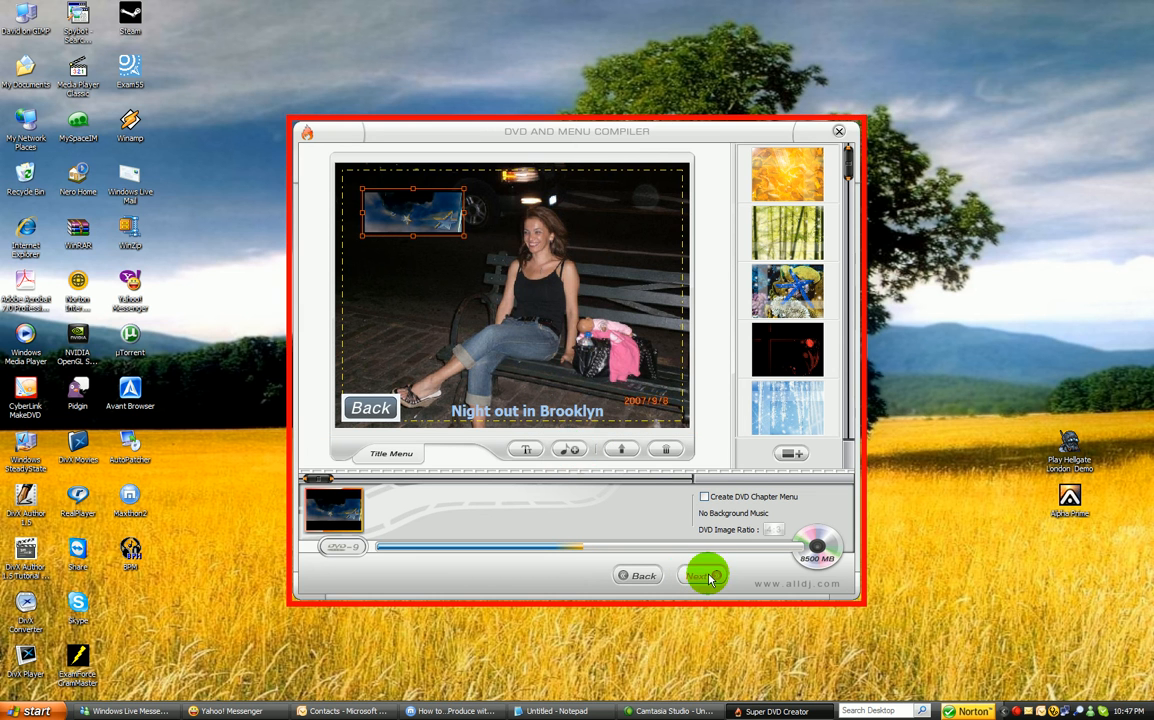
left_click(703, 575)
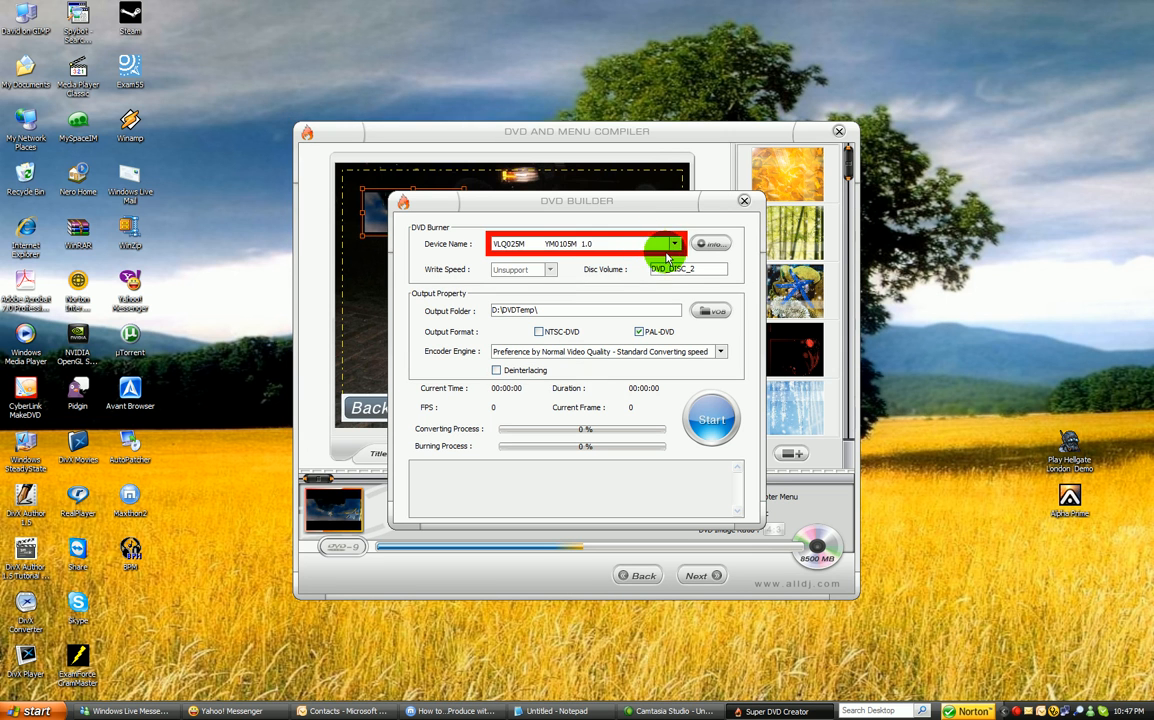
Choose the ASUS DRW-1814BL burner and rename the disc volume.
left_click(673, 243)
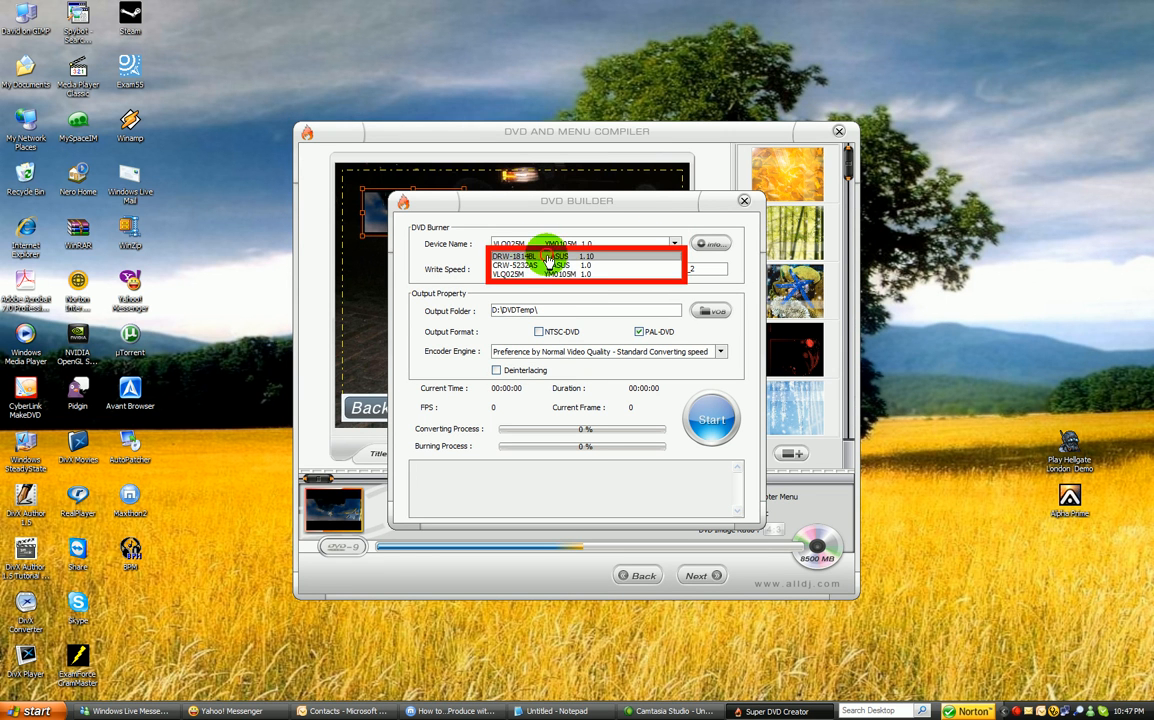
left_click(513, 256)
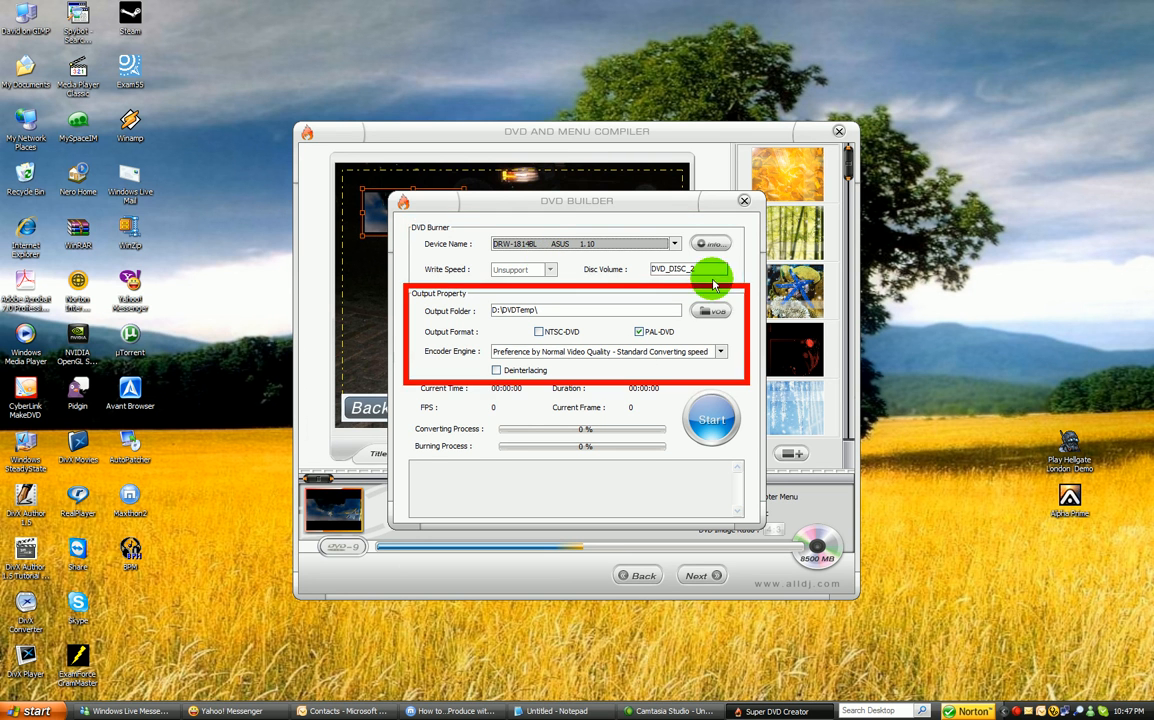
left_click(688, 269)
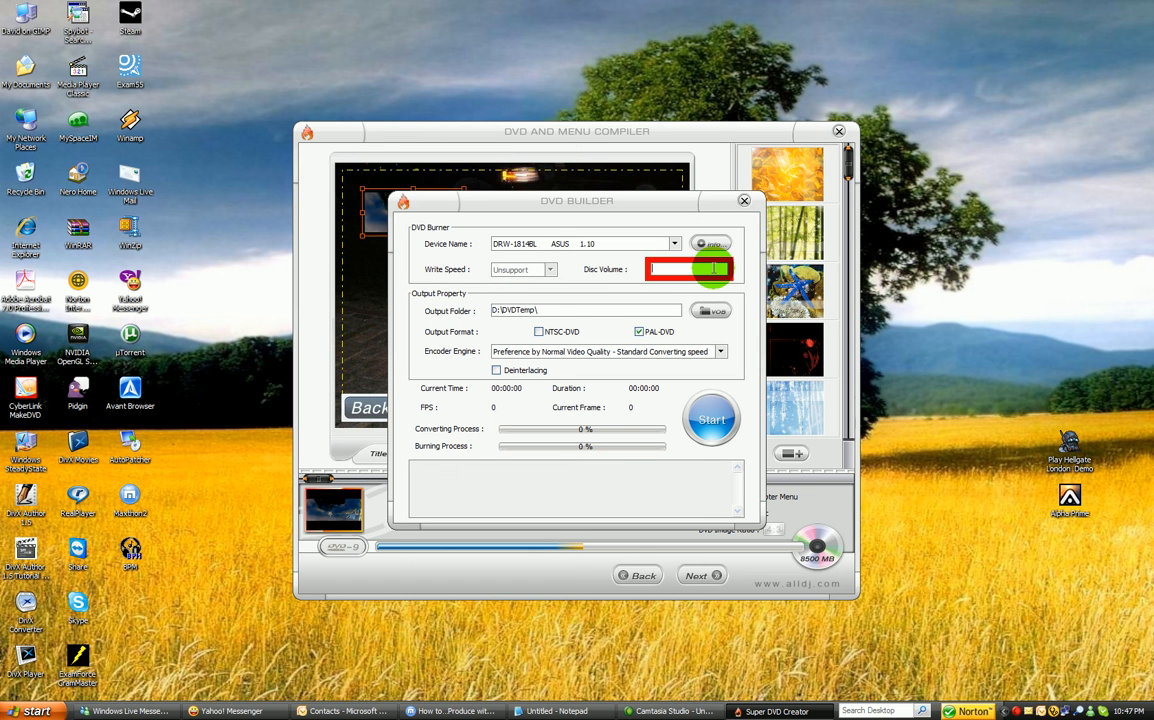
type("Derya")
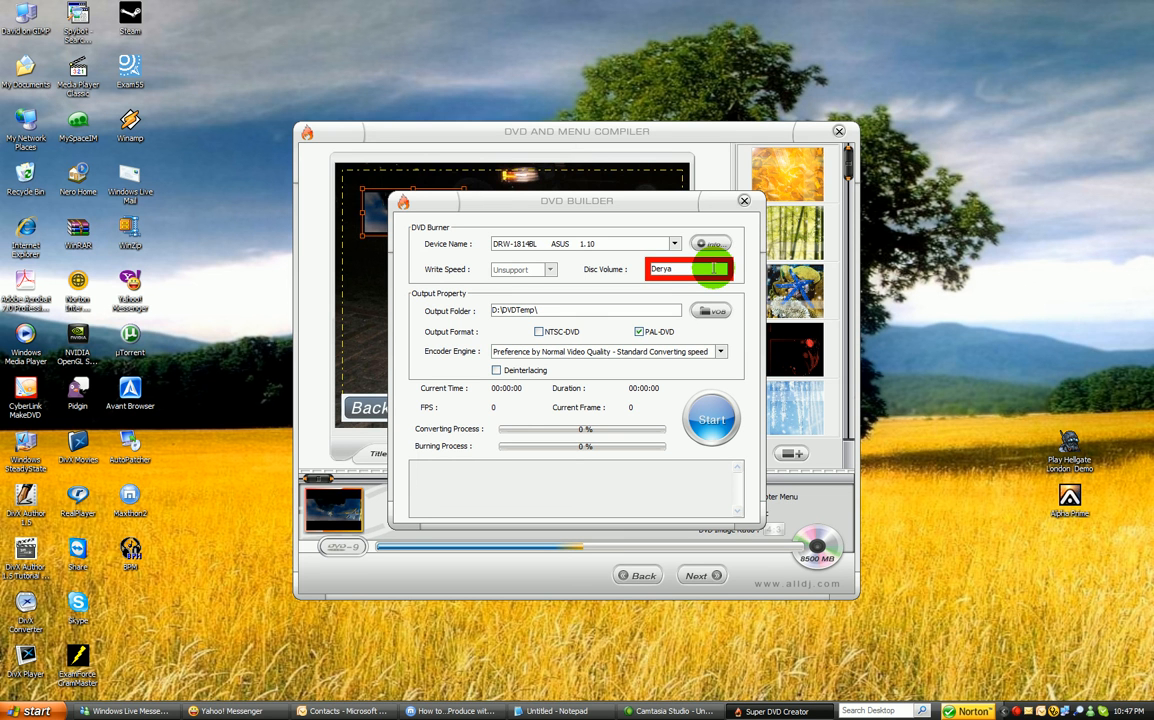
Enable deinterlacing in the encoder options and close DVD Builder.
left_click(640, 331)
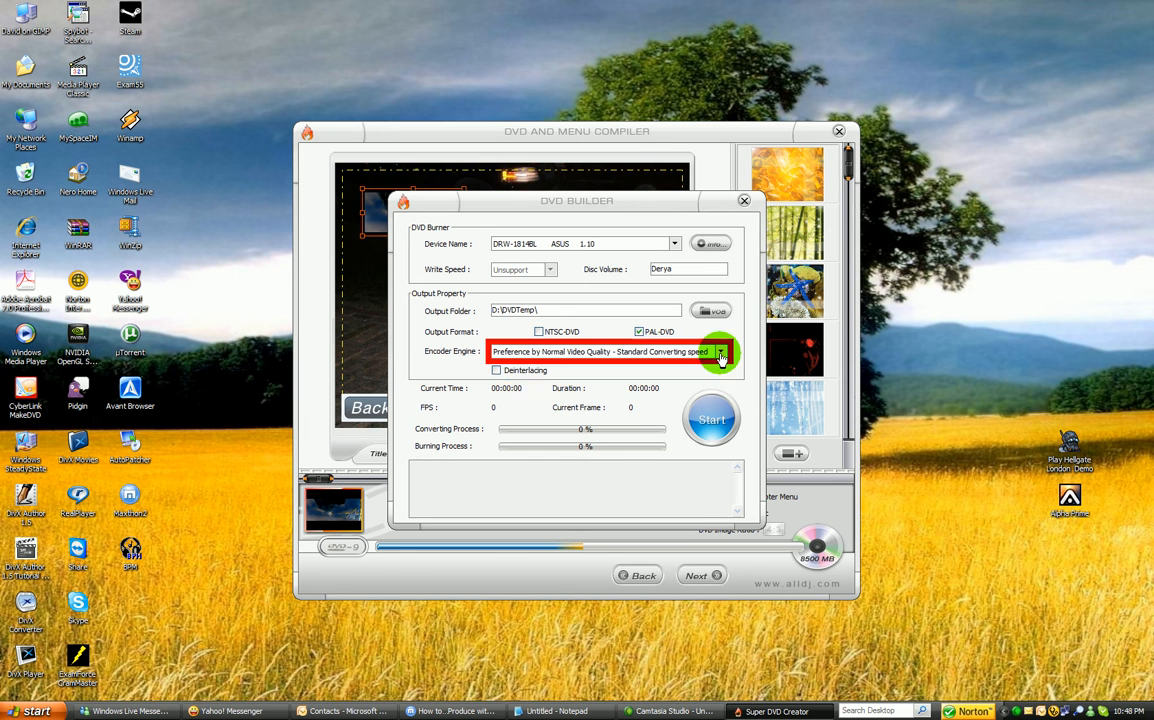
left_click(719, 351)
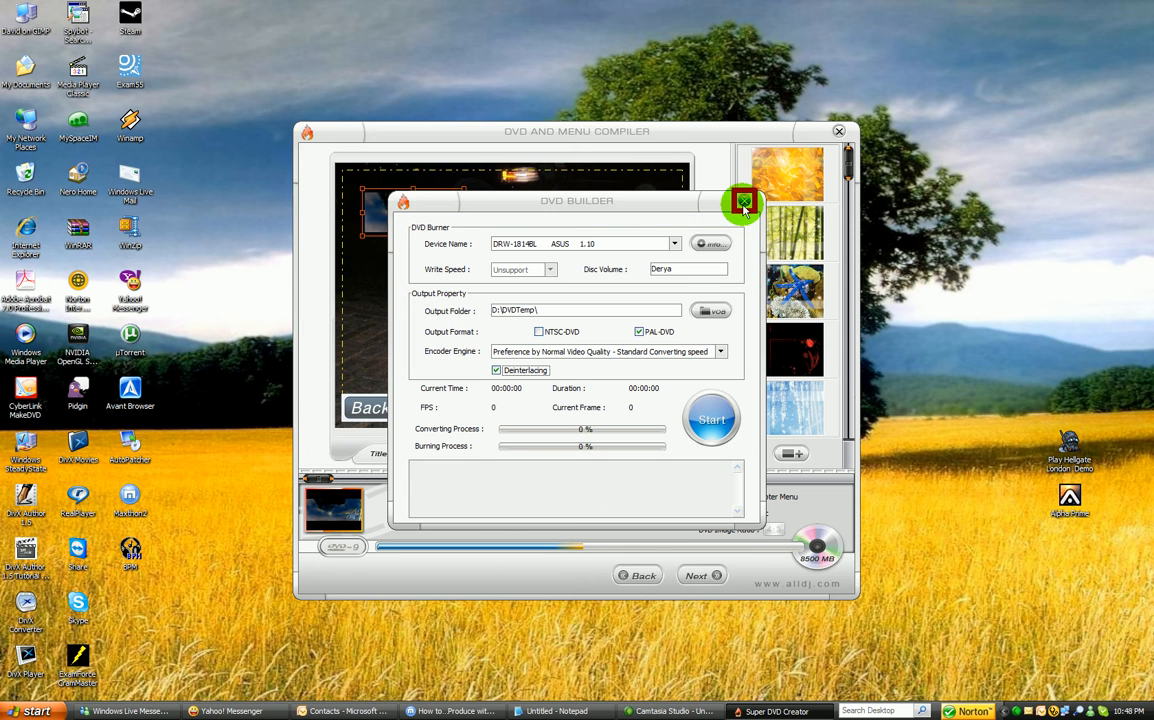
left_click(744, 202)
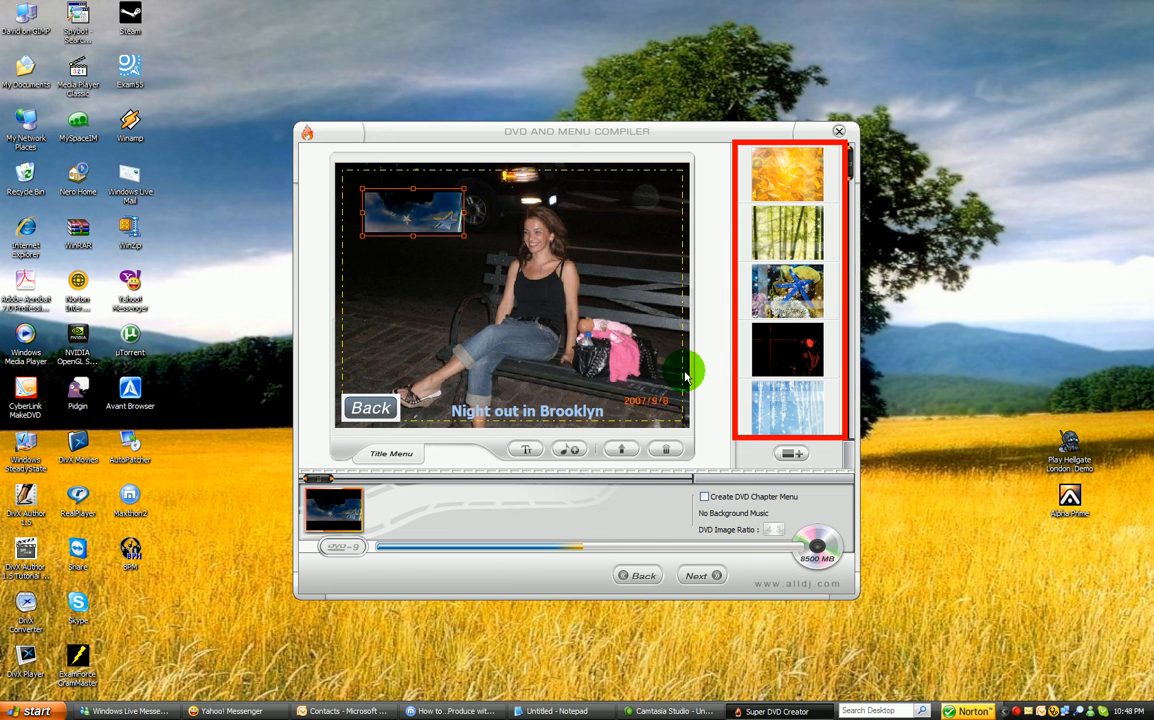